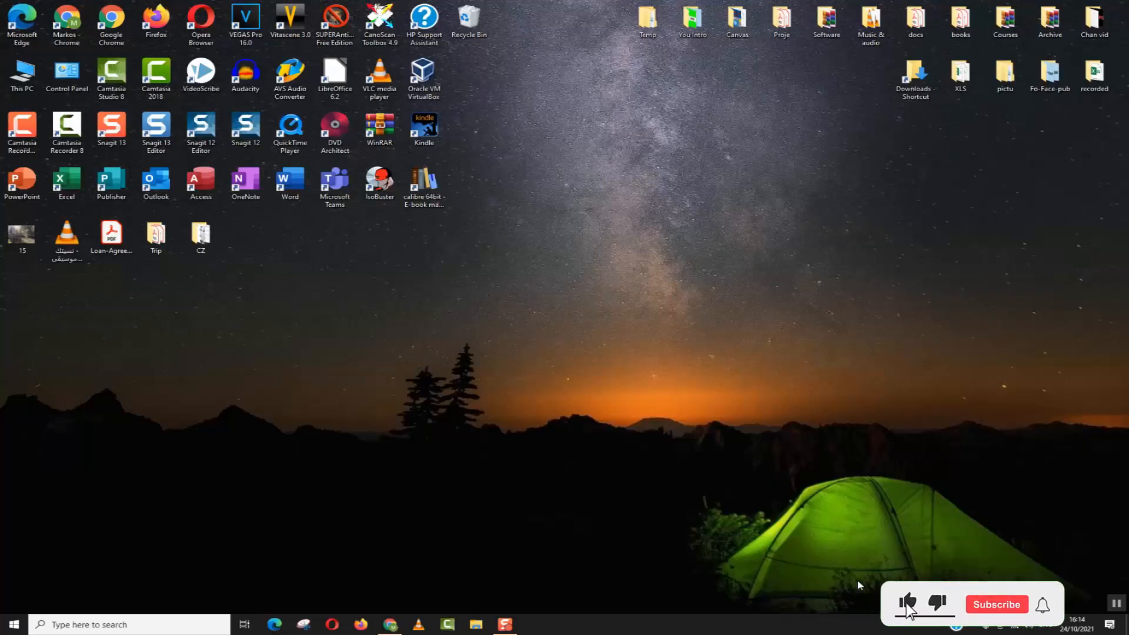
Step: Open This PC and bring up the Properties dialog for Local Disk (C:)
left_click(995, 604)
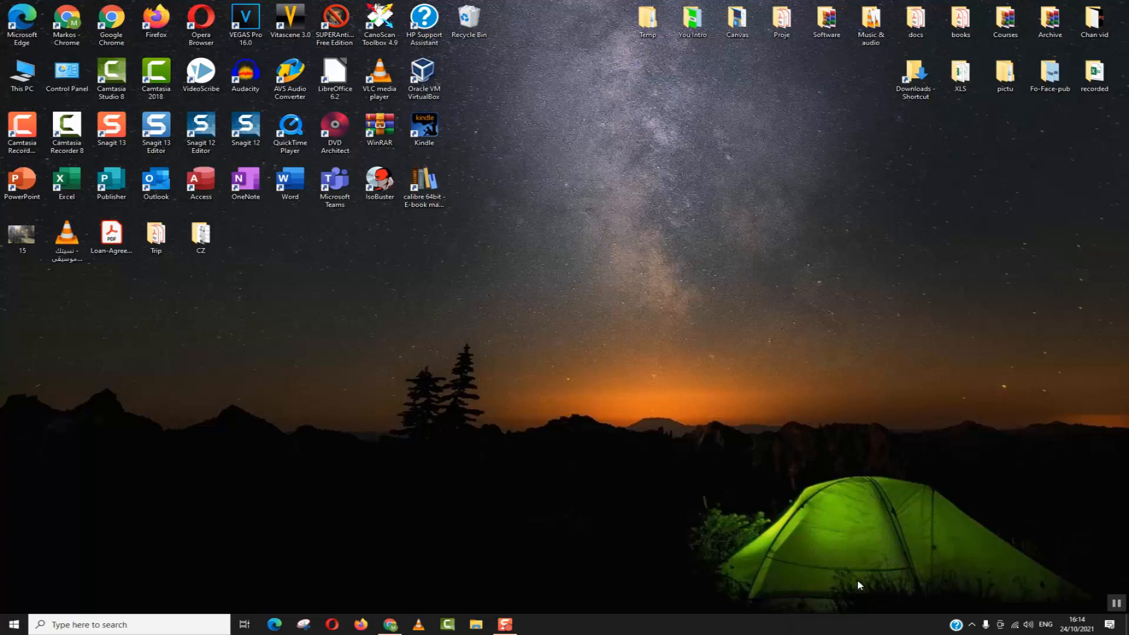
left_click(21, 74)
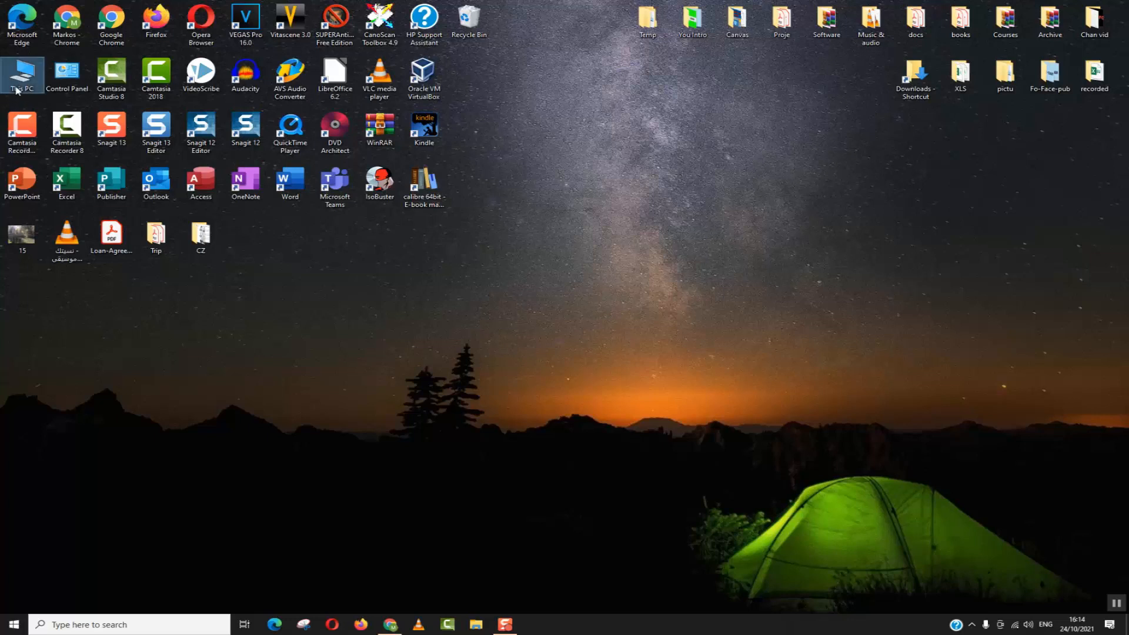
double_click(22, 75)
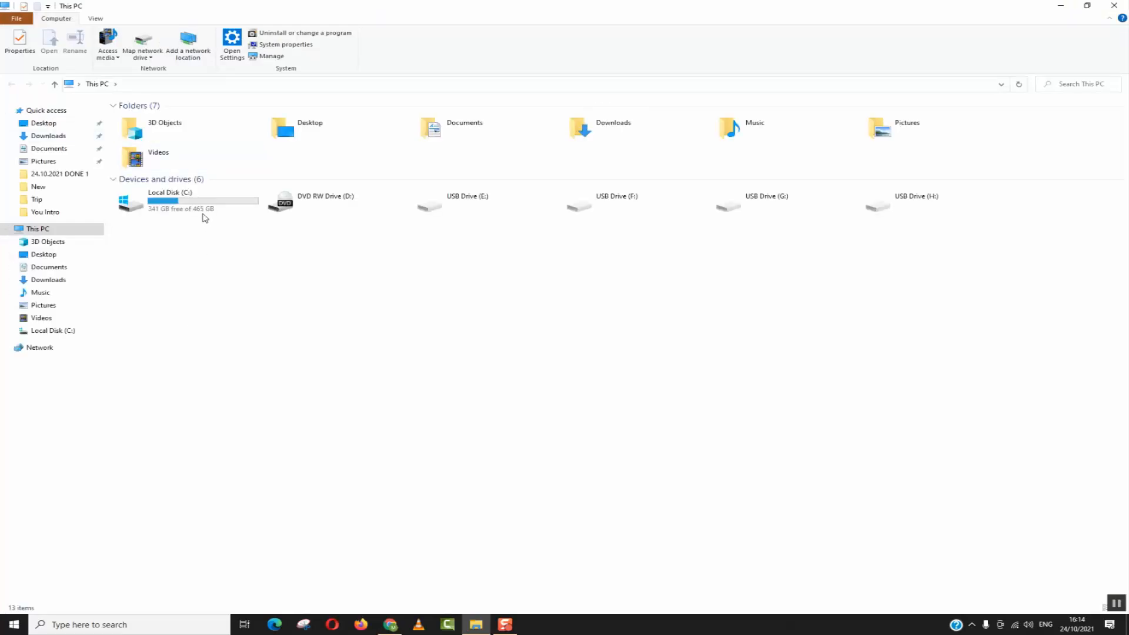
mouse_move(160, 209)
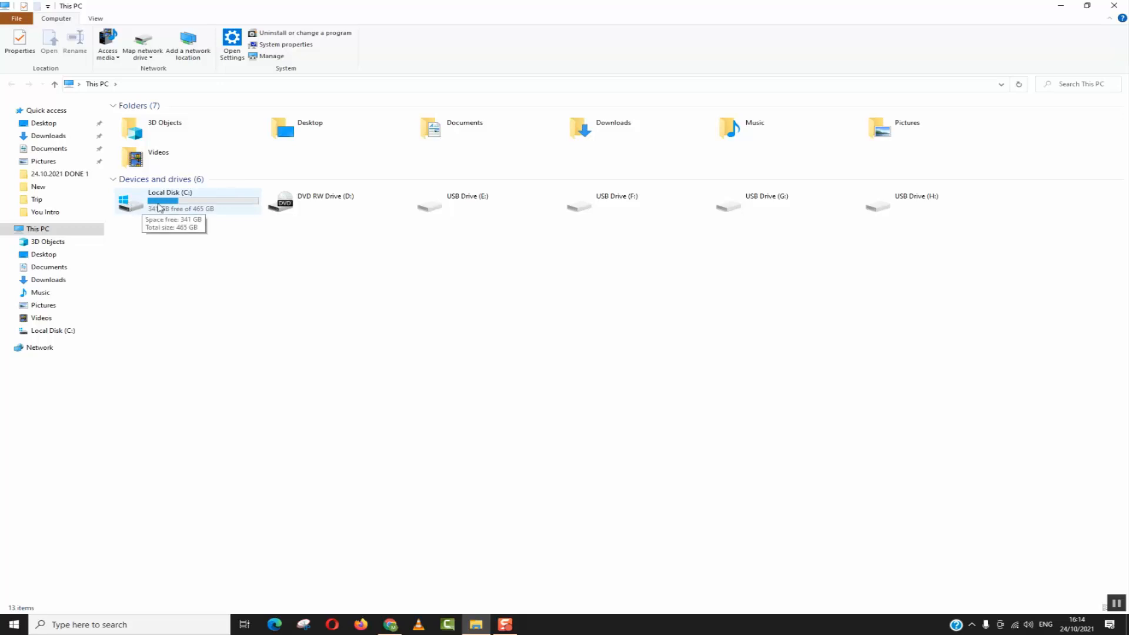
left_click(173, 200)
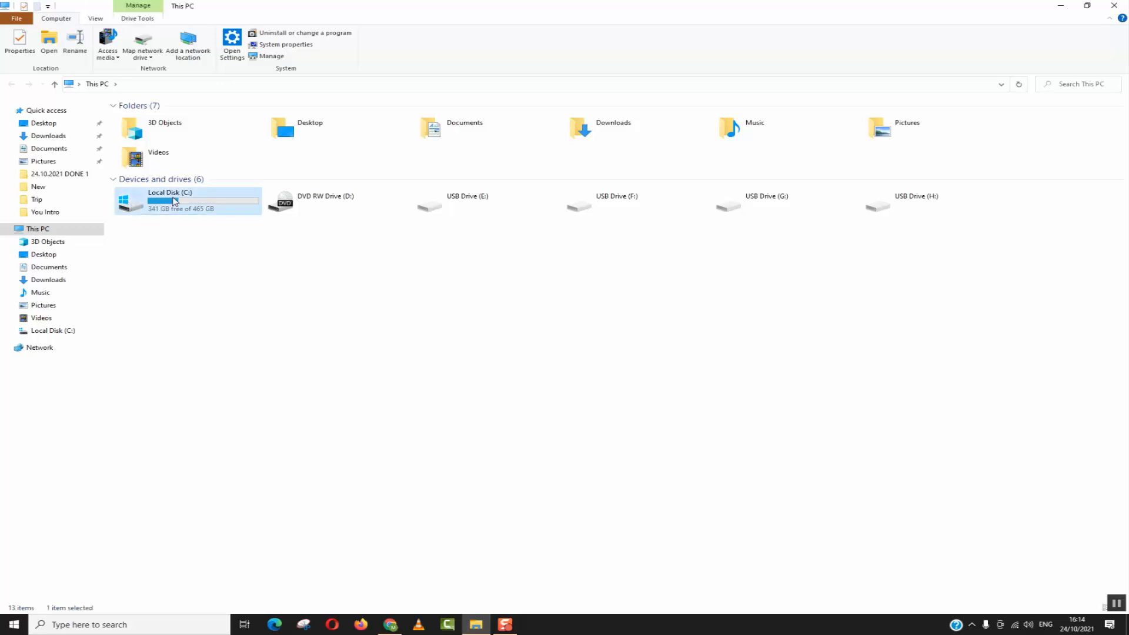
right_click(172, 200)
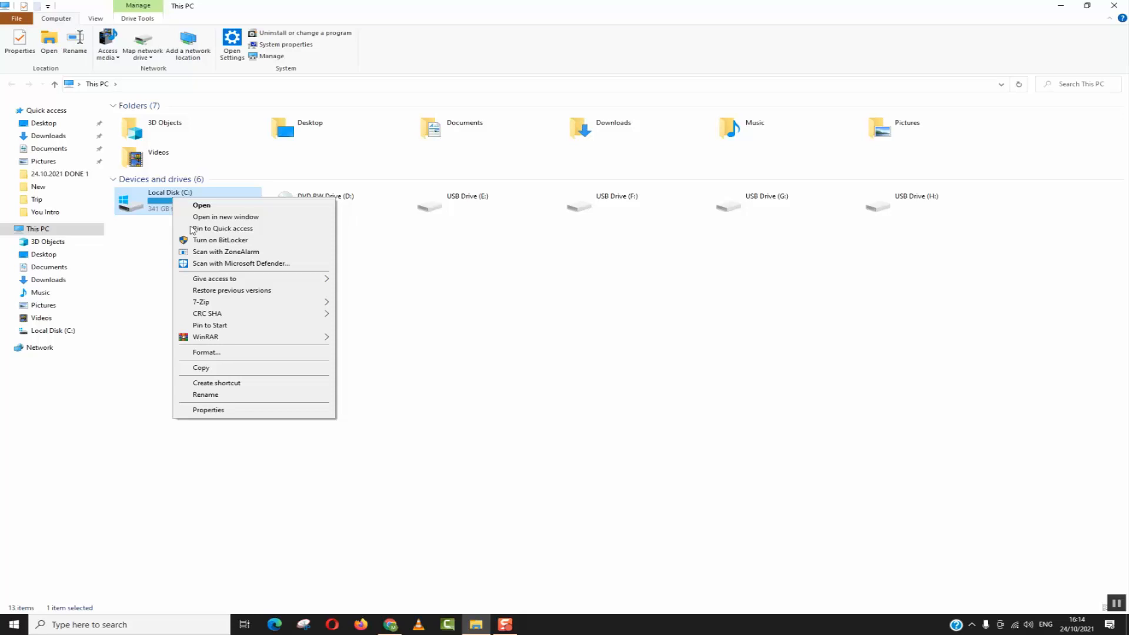
left_click(206, 409)
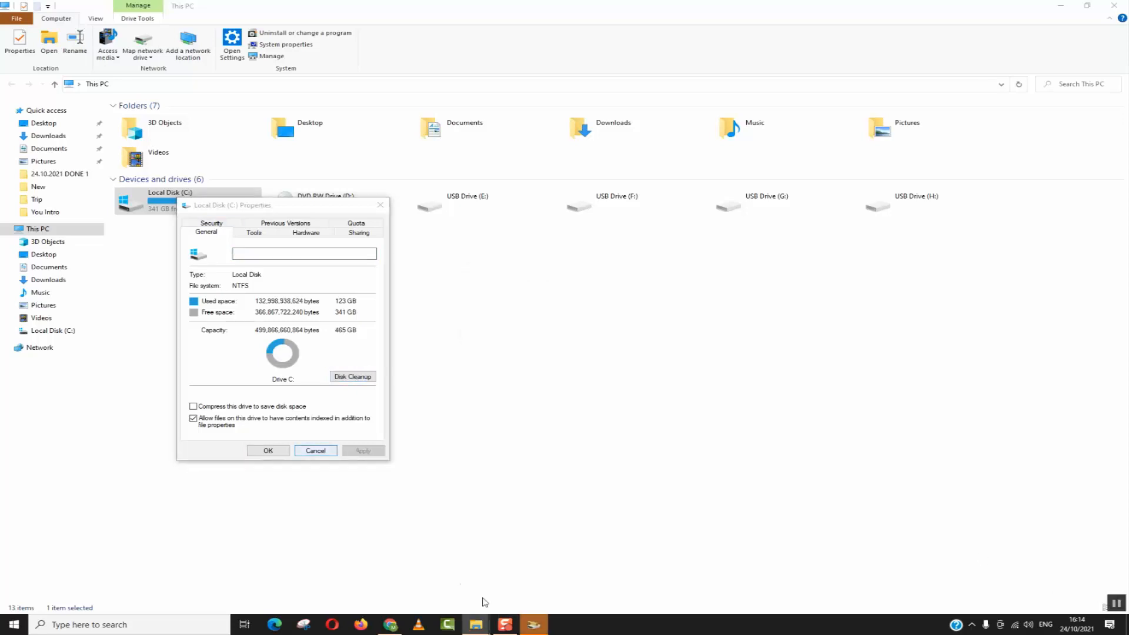
Step: Launch Disk Cleanup for drive C: and include system files in its list
left_click(352, 376)
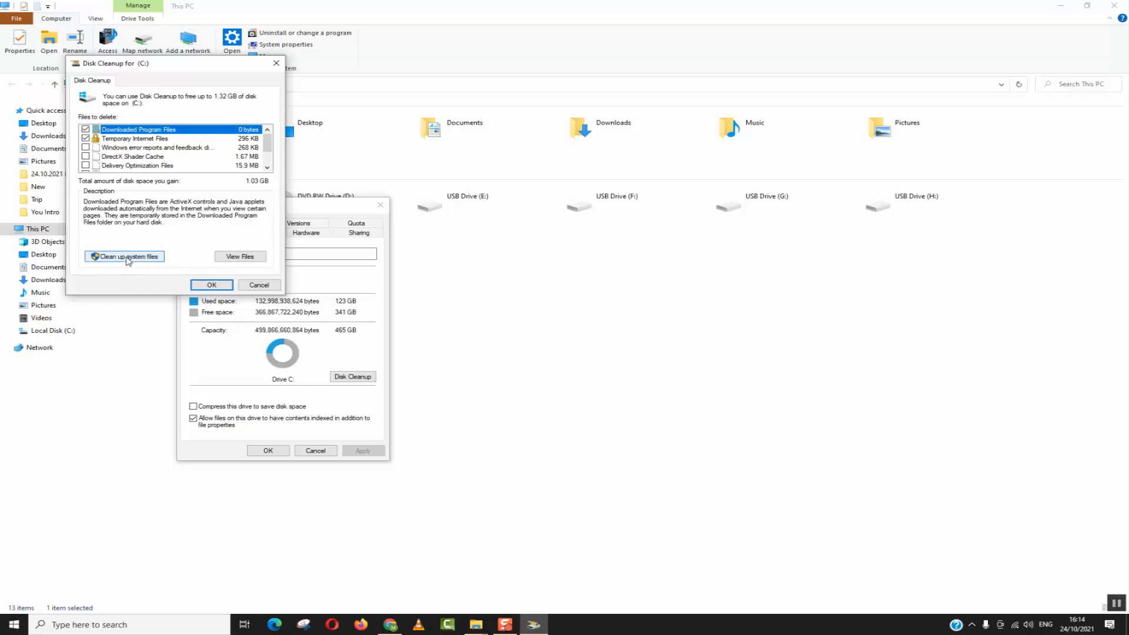
left_click(123, 256)
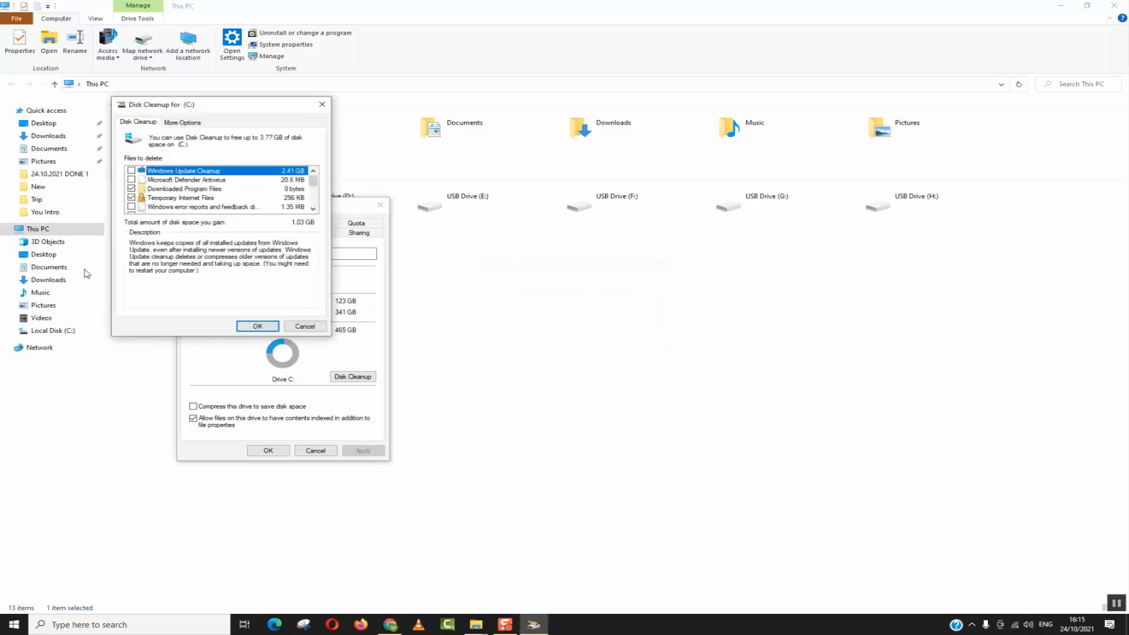
Step: Tick Windows Update Cleanup, Microsoft Defender Antivirus, Recycle Bin and Temporary Windows installation files, totalling 3.75 GB
left_click(132, 170)
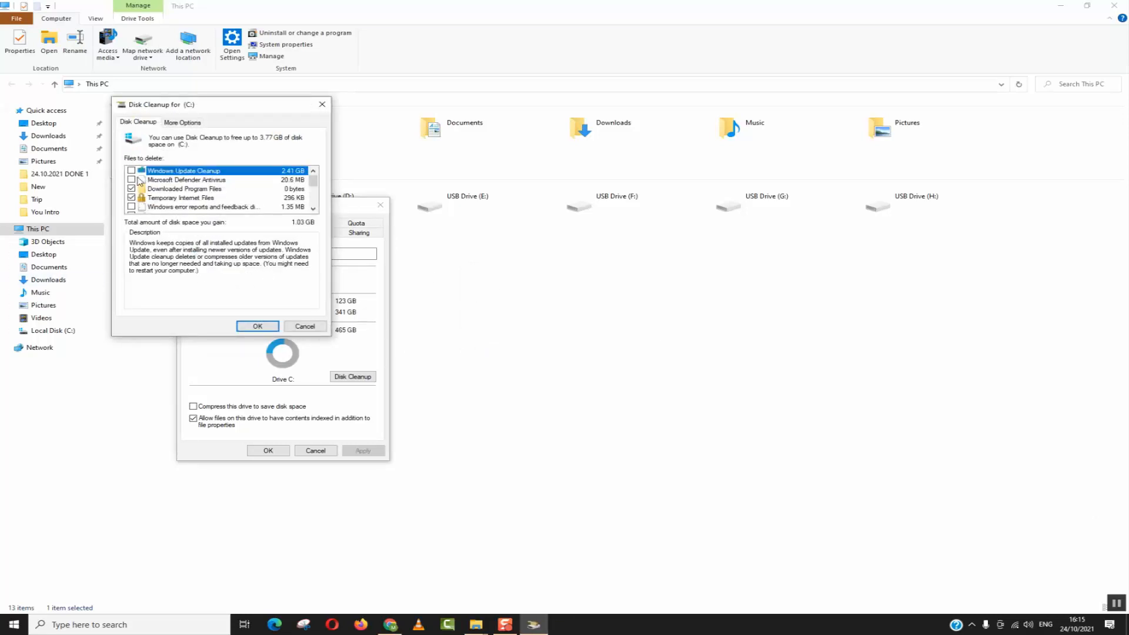
left_click(130, 171)
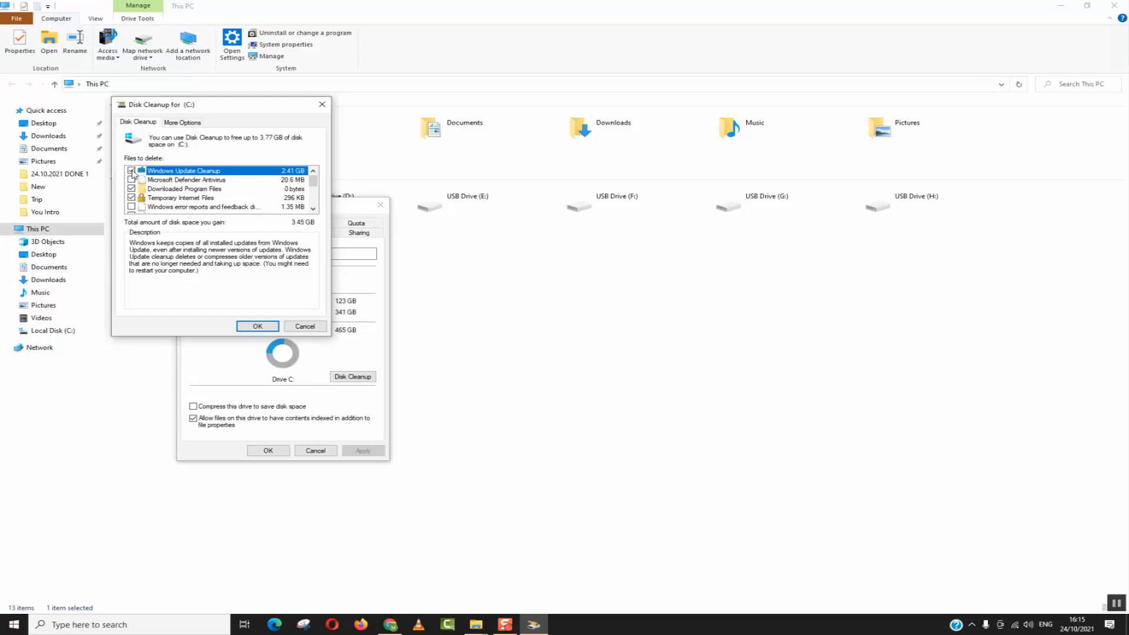
left_click(131, 178)
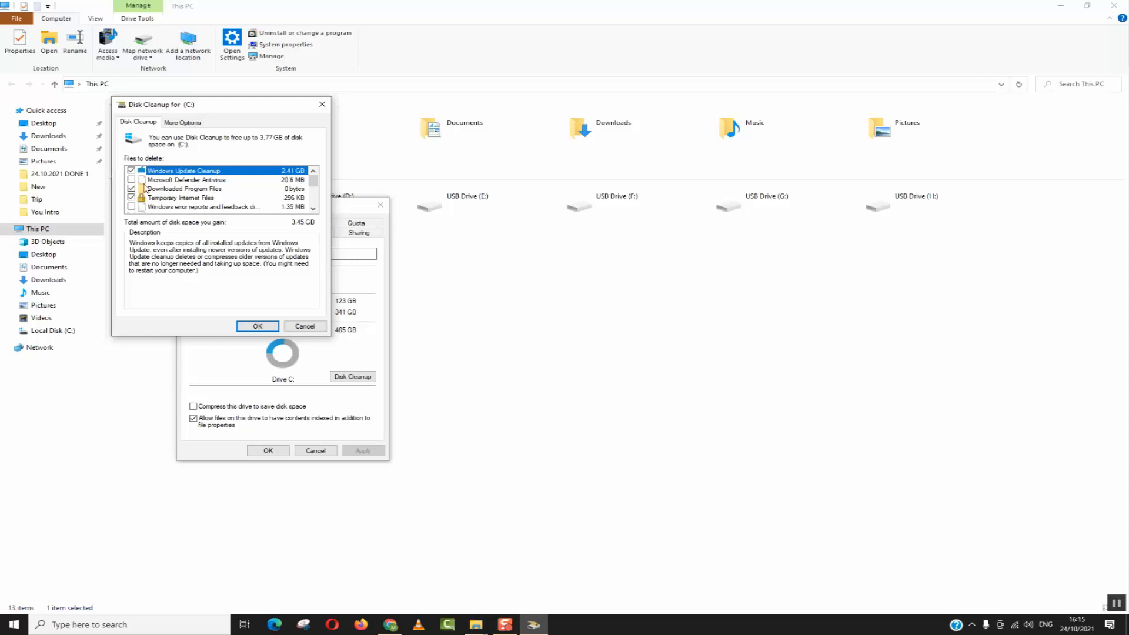
scroll("down", 3)
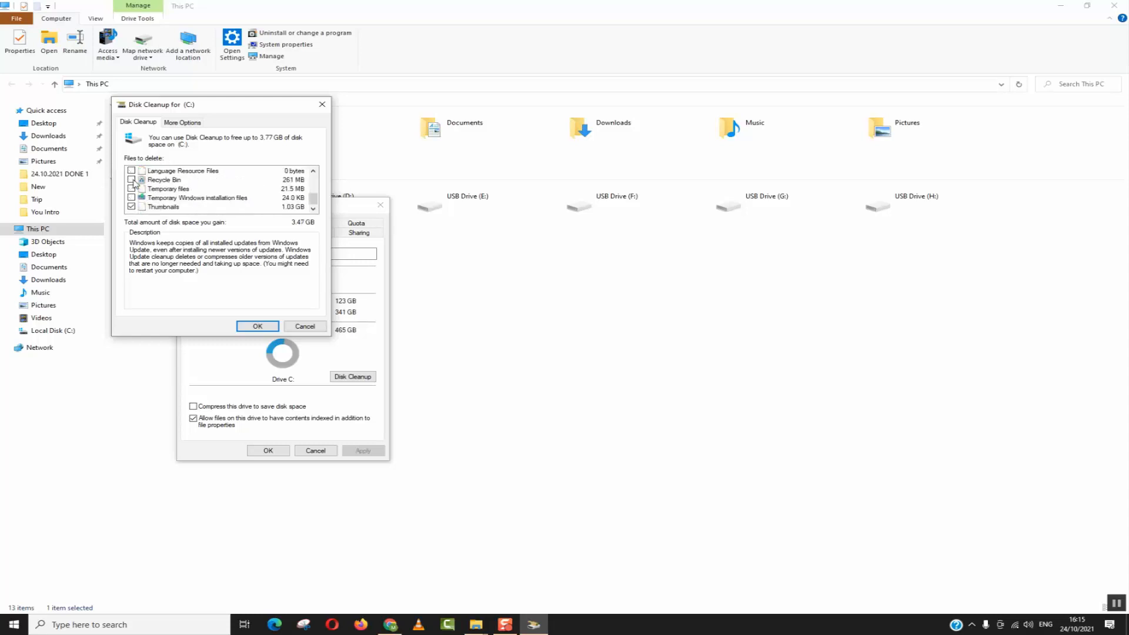
left_click(132, 197)
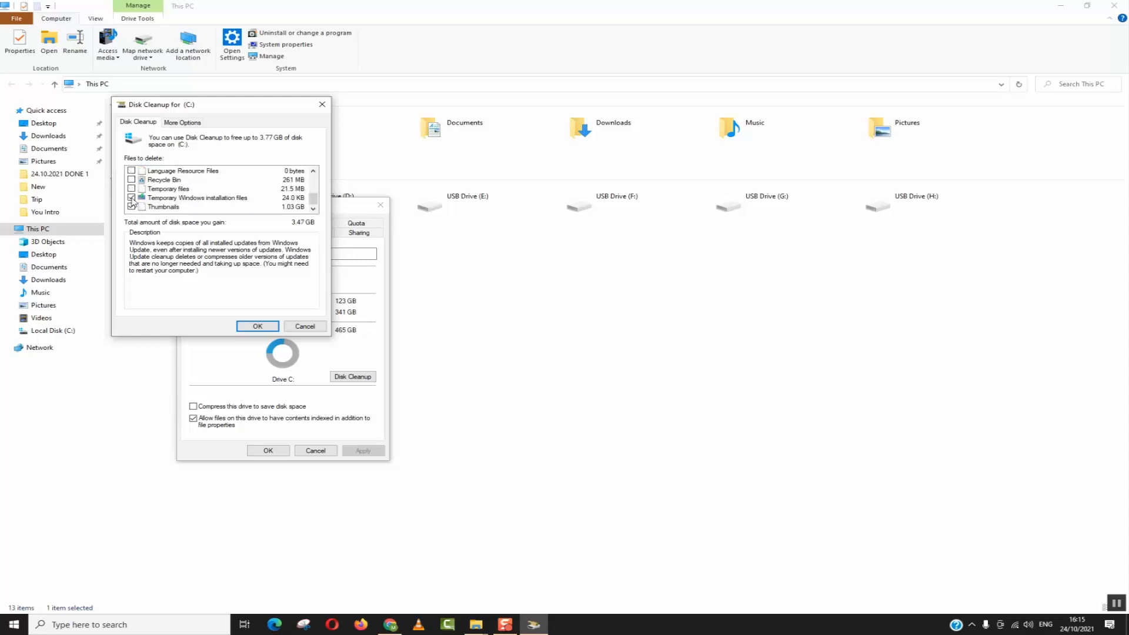
left_click(131, 207)
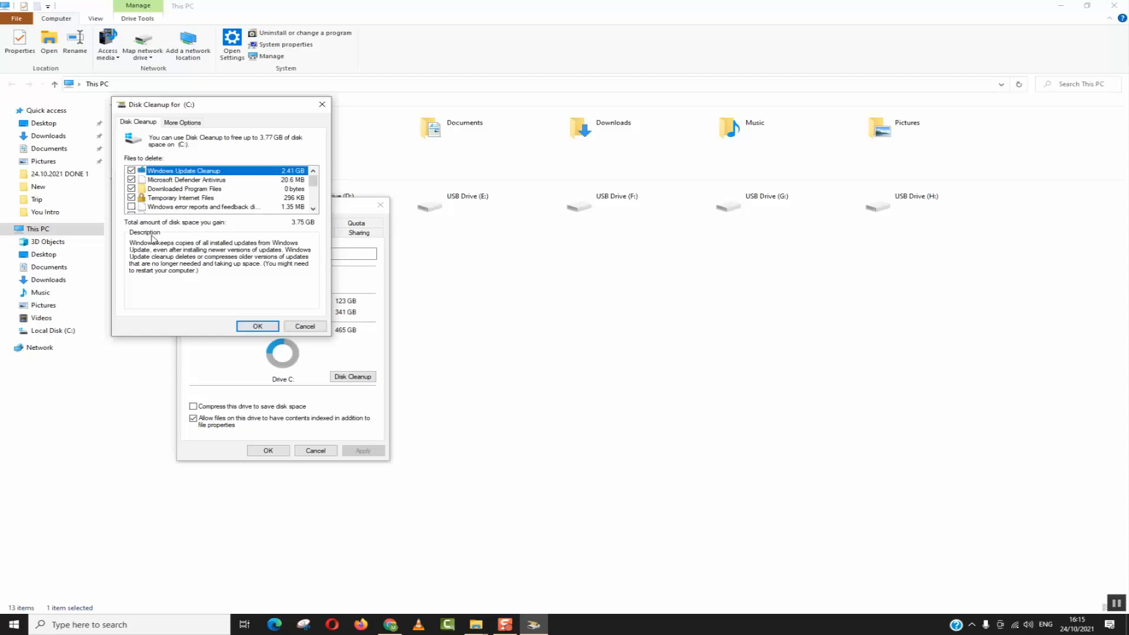
Step: Confirm Delete Files so Disk Cleanup starts removing the marked files from drive C:
left_click(257, 326)
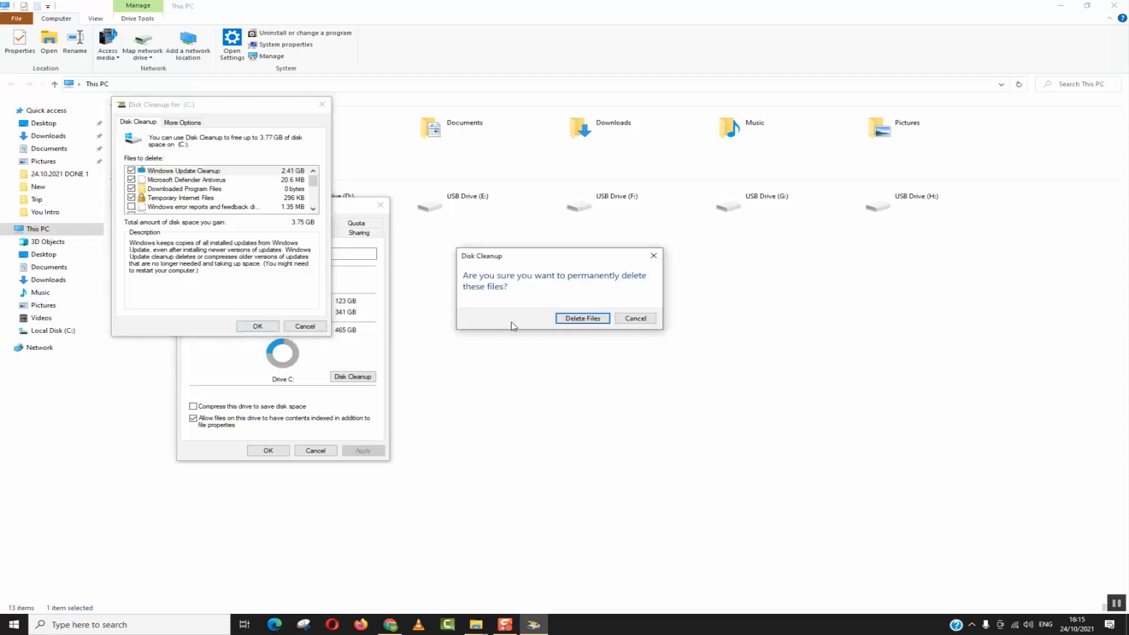
left_click(582, 319)
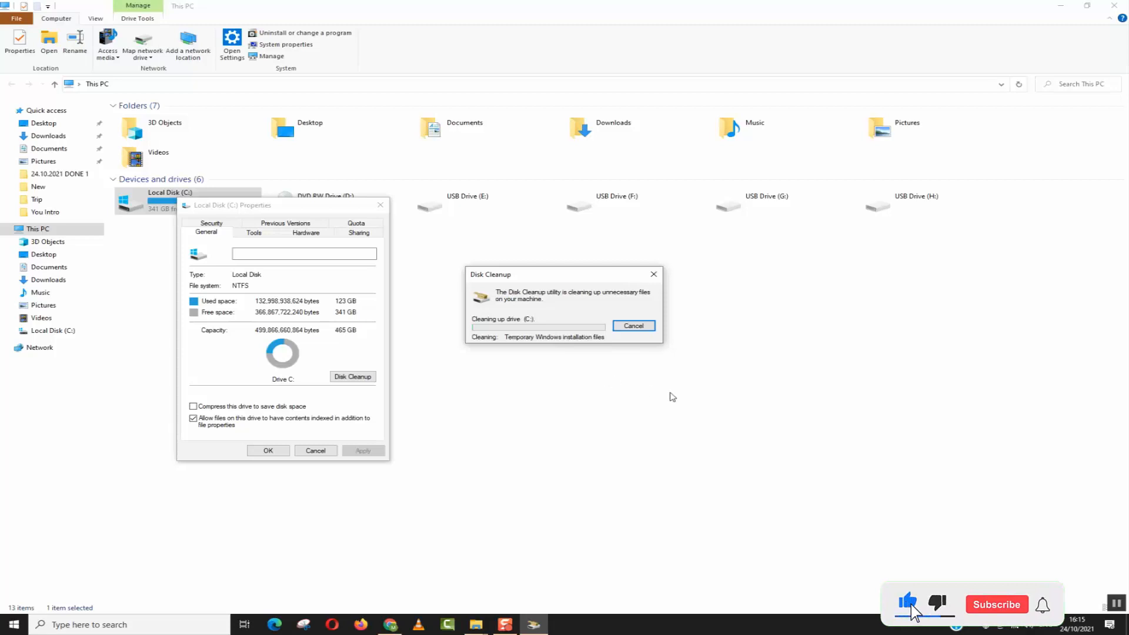
left_click(995, 605)
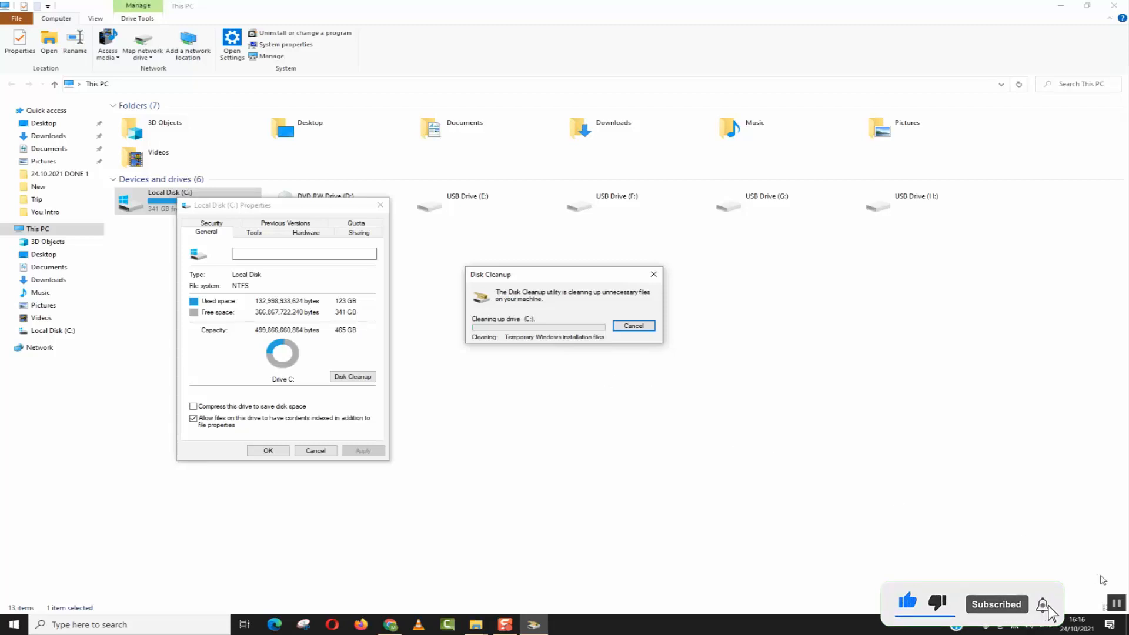